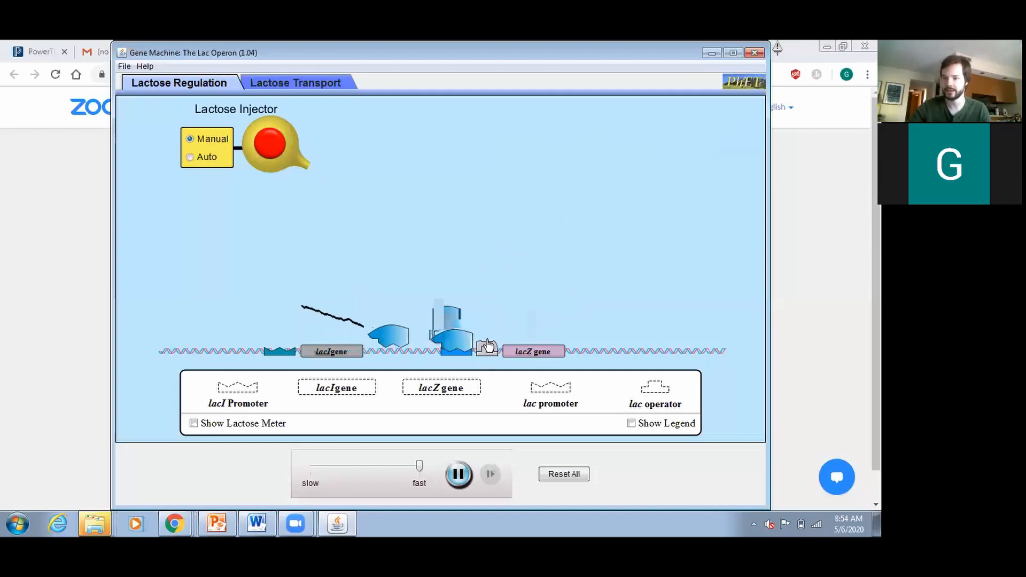
Fire the Lactose Injector to release undigested lactose into the cell without lacI and lacZ.
{"action": "left_click", "coordinate": [268, 144]}
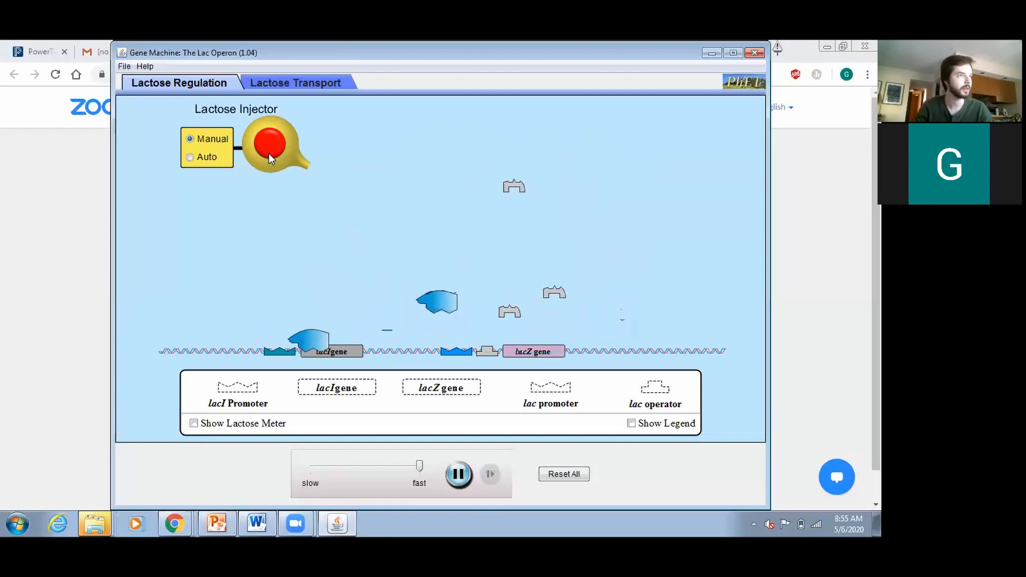
{"action": "left_click", "coordinate": [270, 144]}
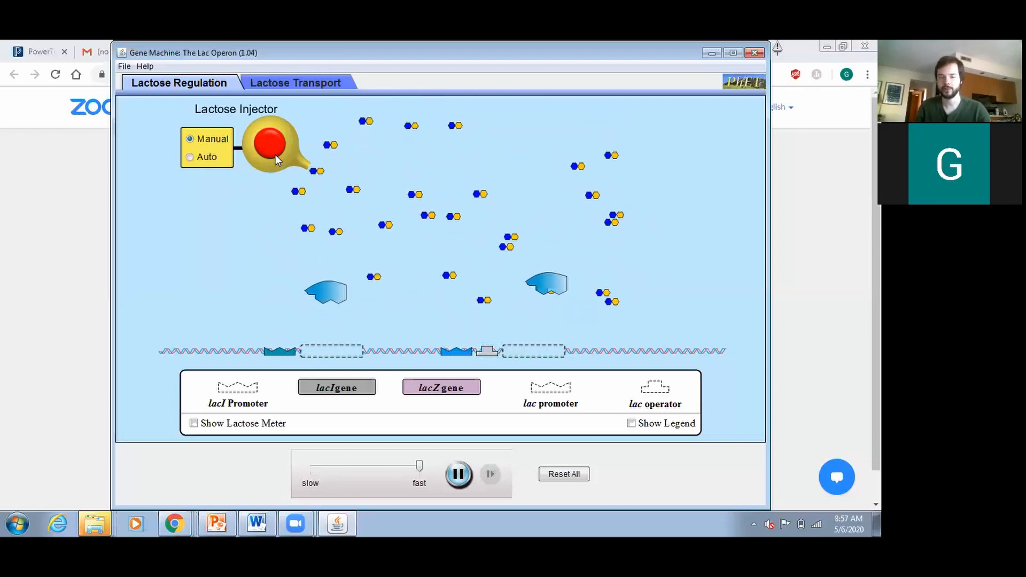